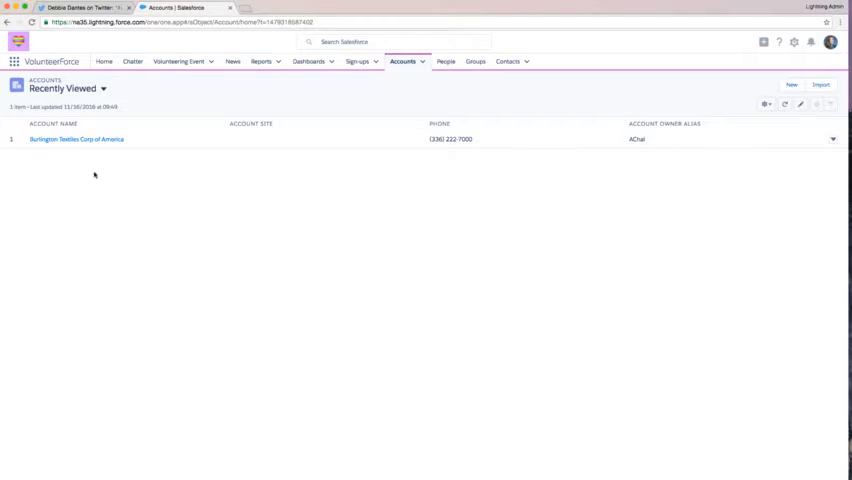
Open the Burlington Textiles Corp of America account, review its Details and Related tabs, and show Setup options
click(76, 139)
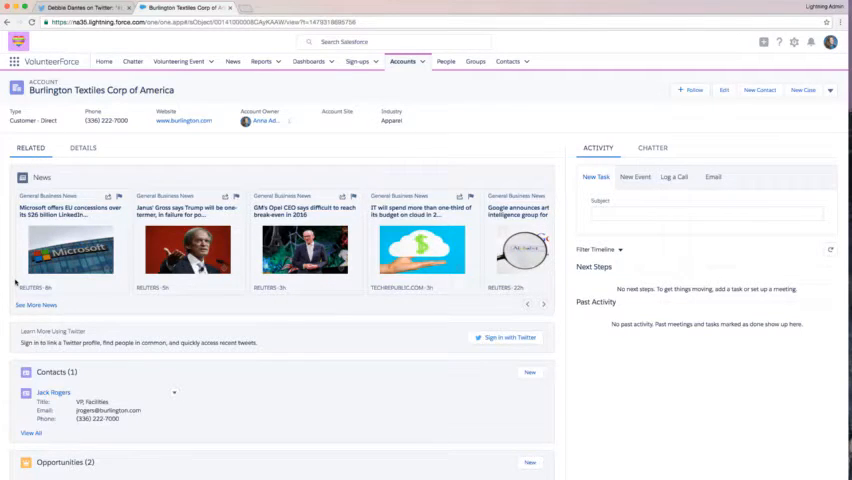
scroll(down, 3)
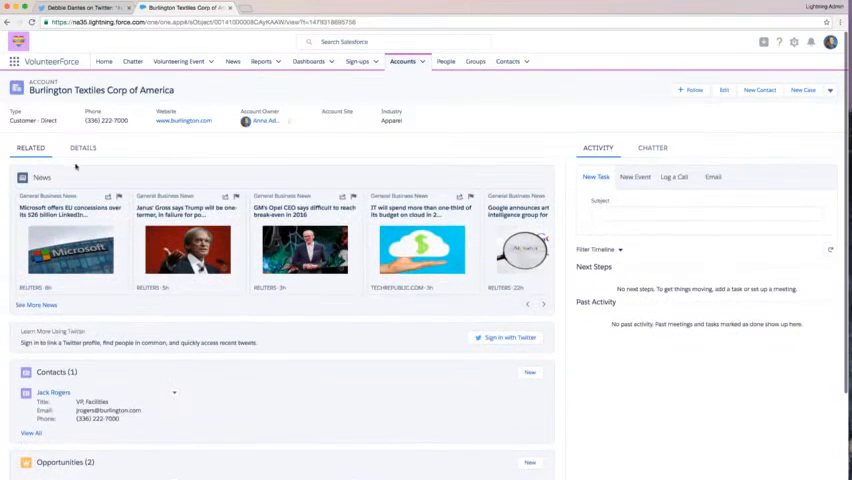
click(83, 147)
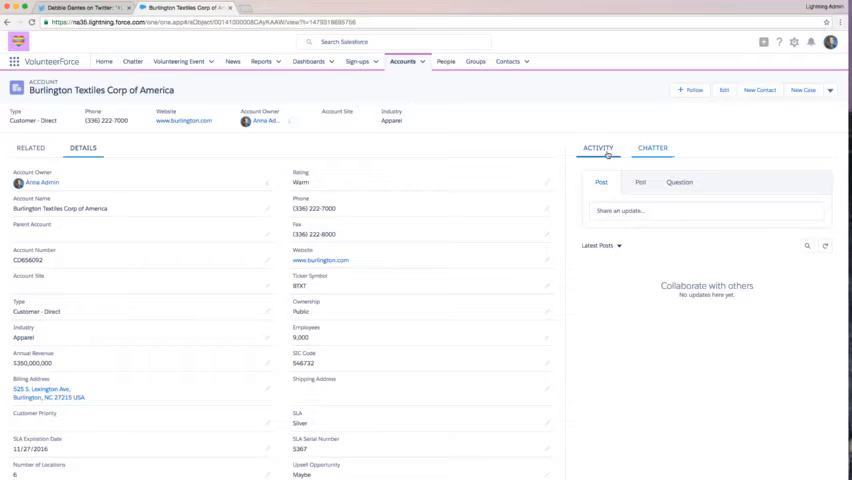
click(598, 147)
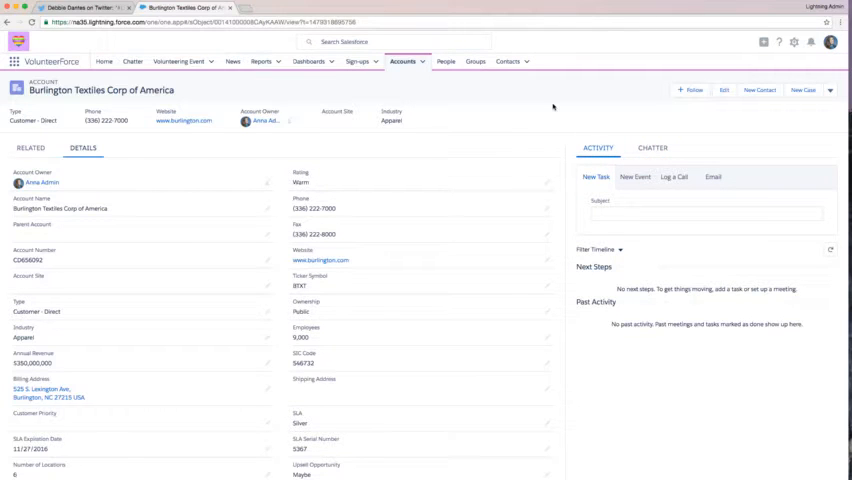
click(30, 147)
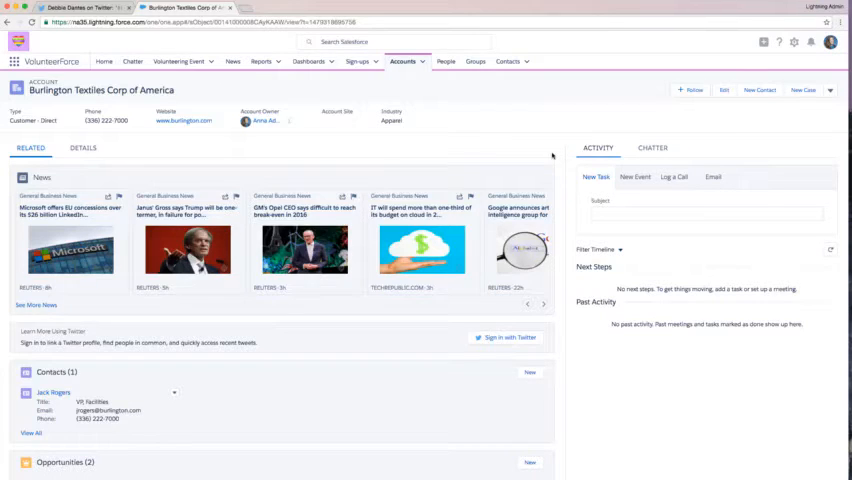
click(794, 42)
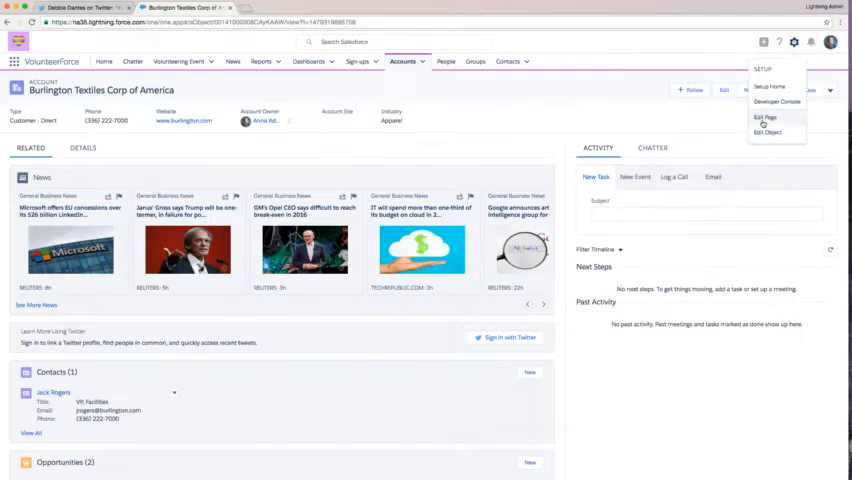
Edit the account record page and place an Opps by Account report chart at its top
click(765, 117)
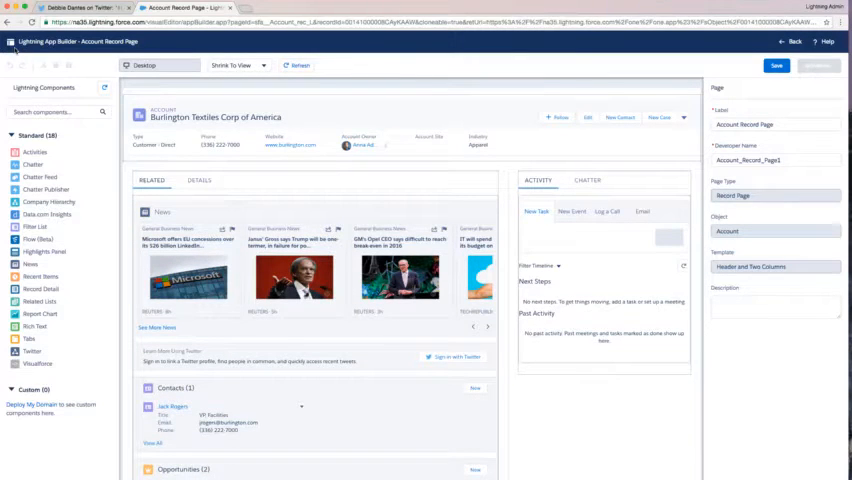
click(536, 211)
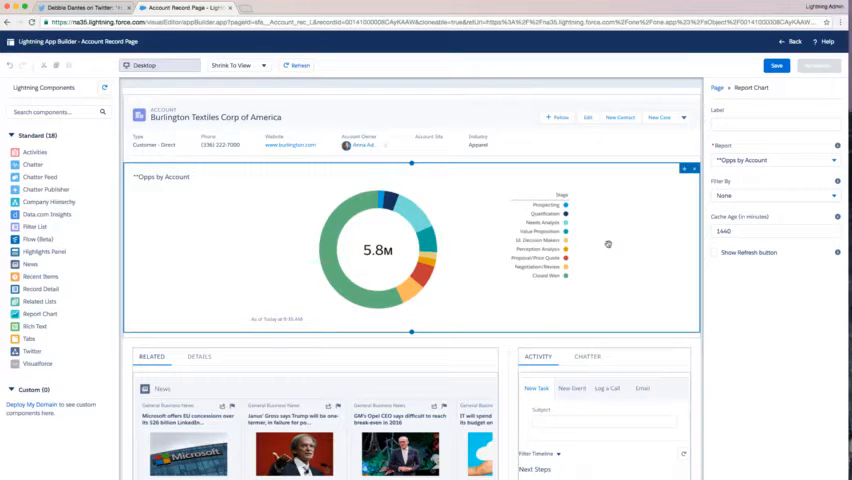
Filter the Opps by Account chart by Account ID and enable Show Refresh button
click(775, 160)
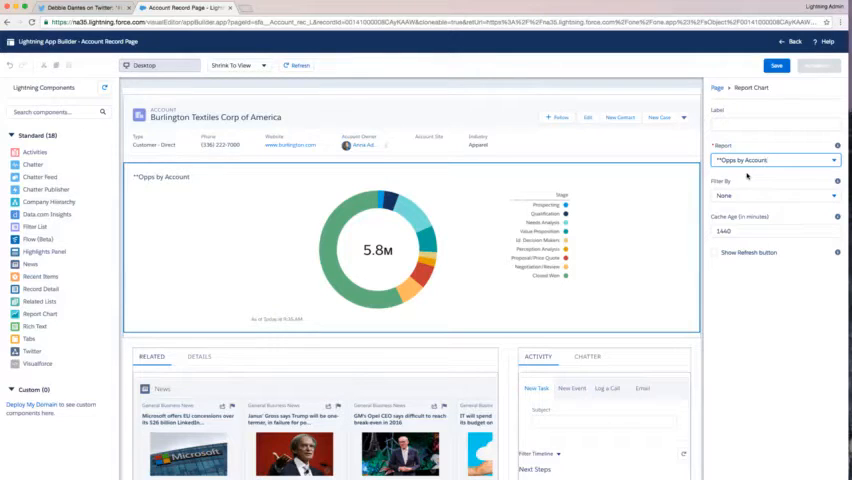
click(770, 195)
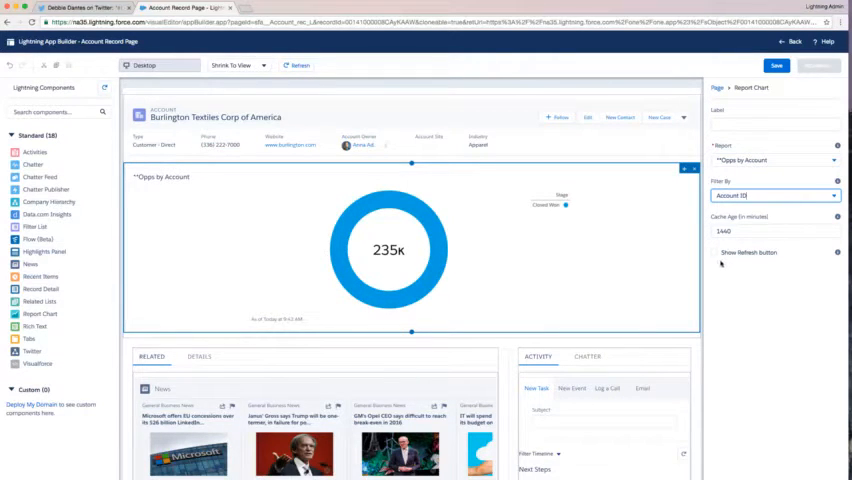
click(718, 252)
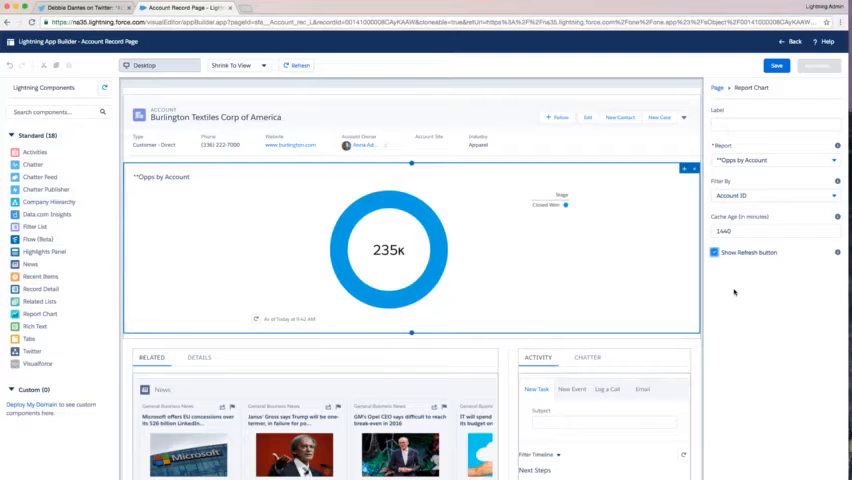
scroll(down, 3)
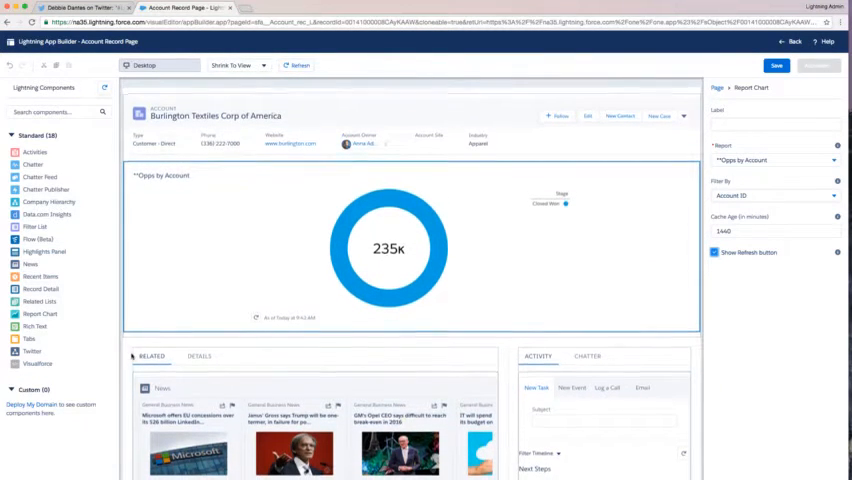
Add a tab labelled 'Analytics' to the Activity/Chatter tab set and open it
scroll(down, 3)
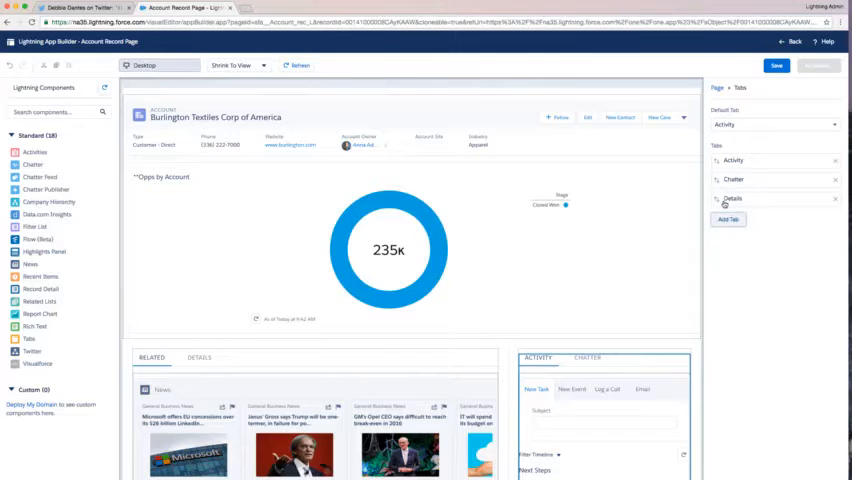
click(730, 196)
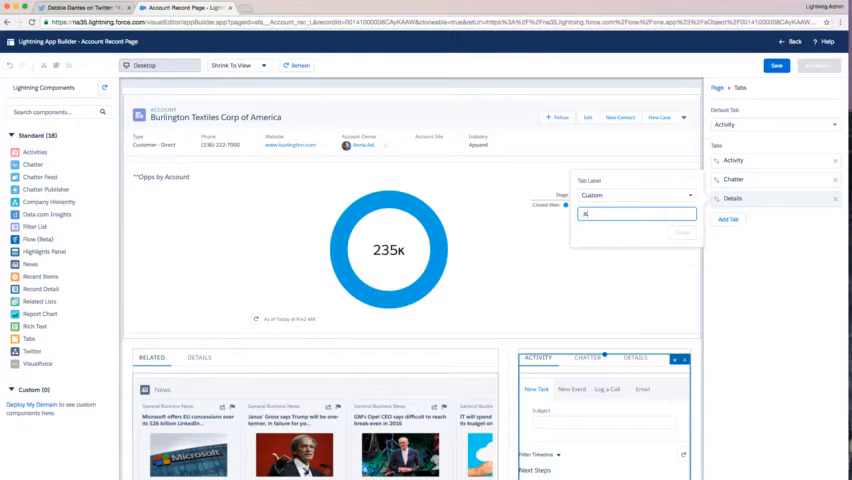
text(Analytics)
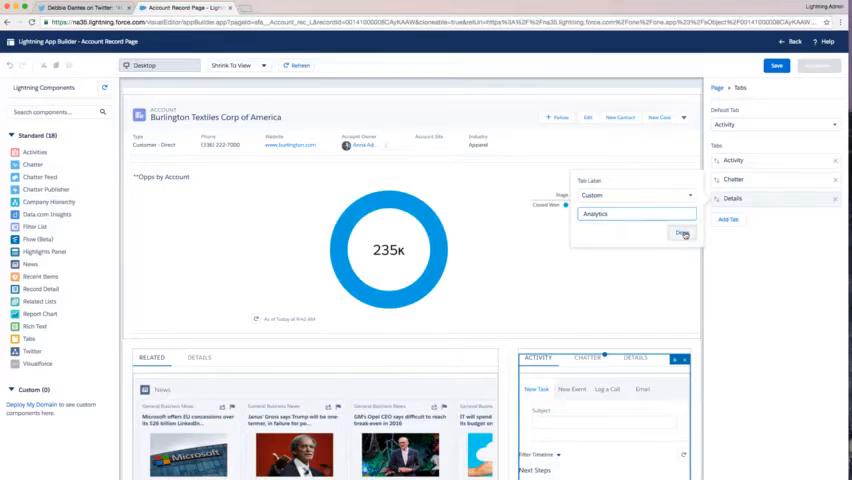
click(682, 233)
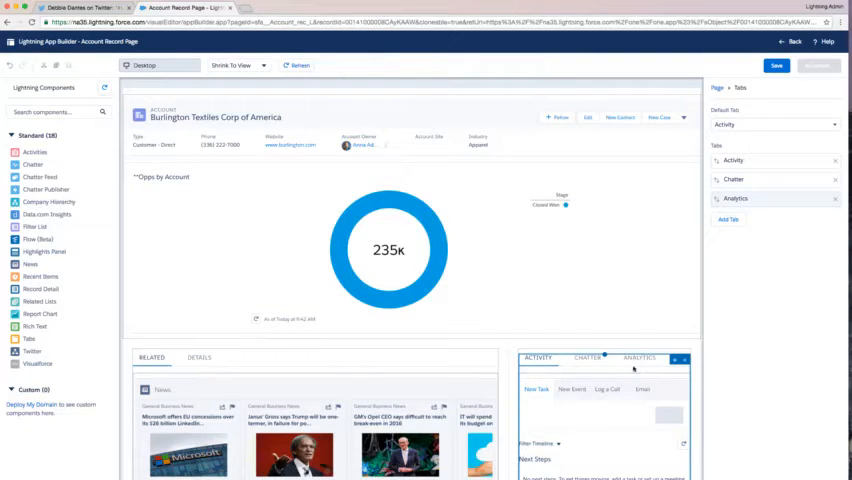
click(639, 358)
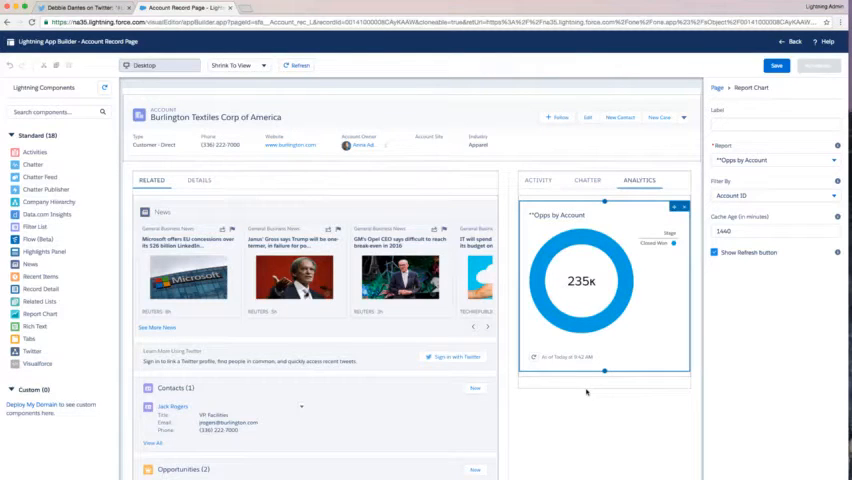
Select the Details tab to show the Related/Details tab set's properties
click(603, 181)
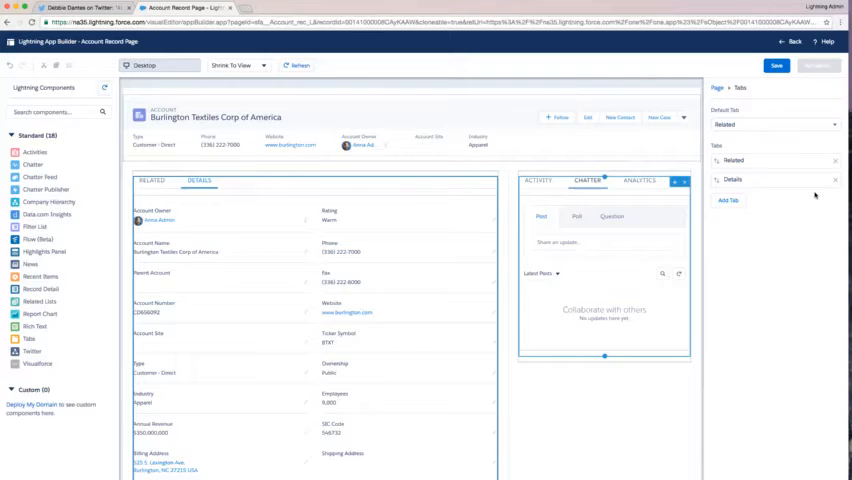
Set Details as the main tab set's default tab and add a third tab
click(778, 124)
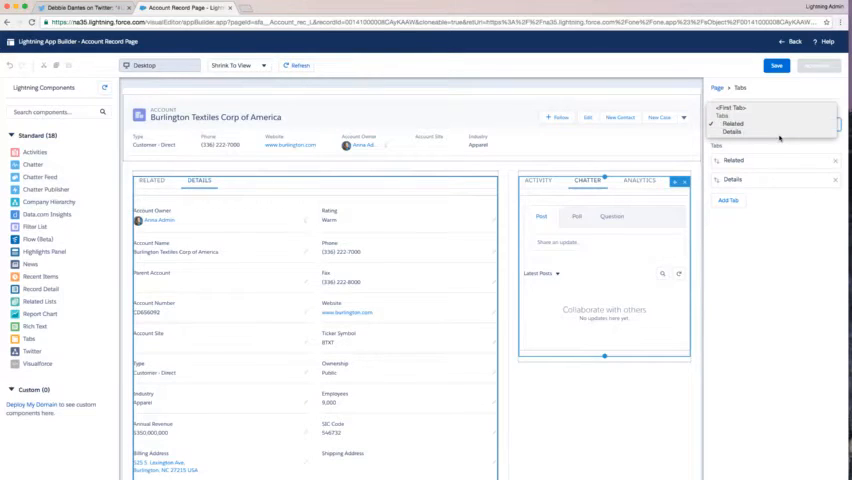
click(732, 131)
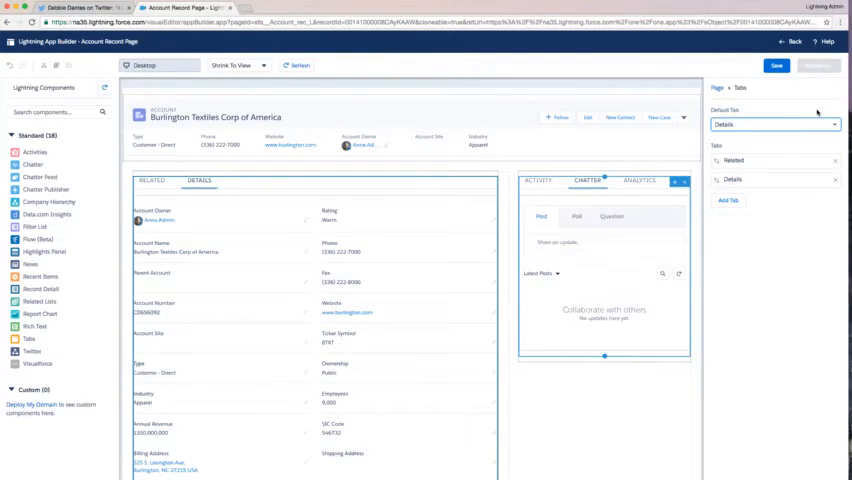
click(780, 124)
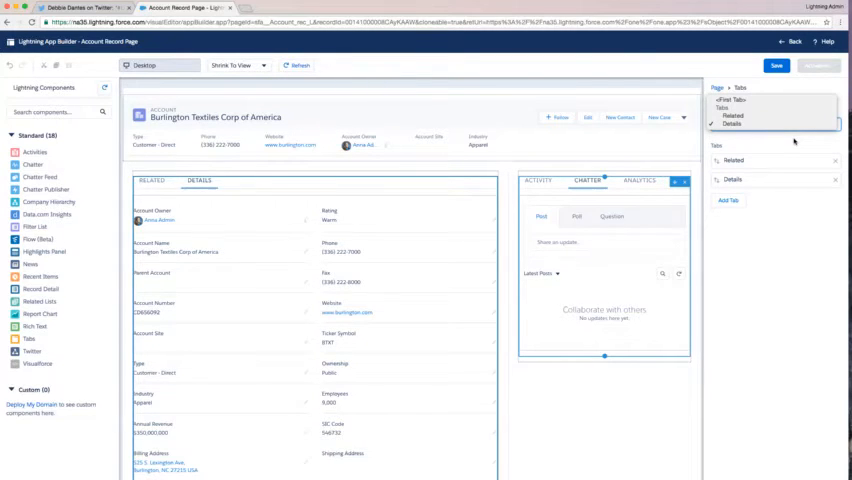
click(735, 124)
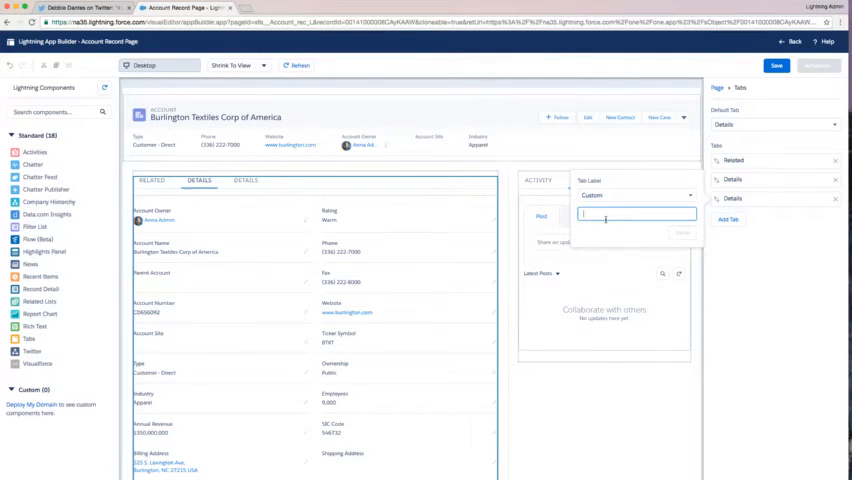
Label the new third tab 'News and Insights'
text(News and Insights)
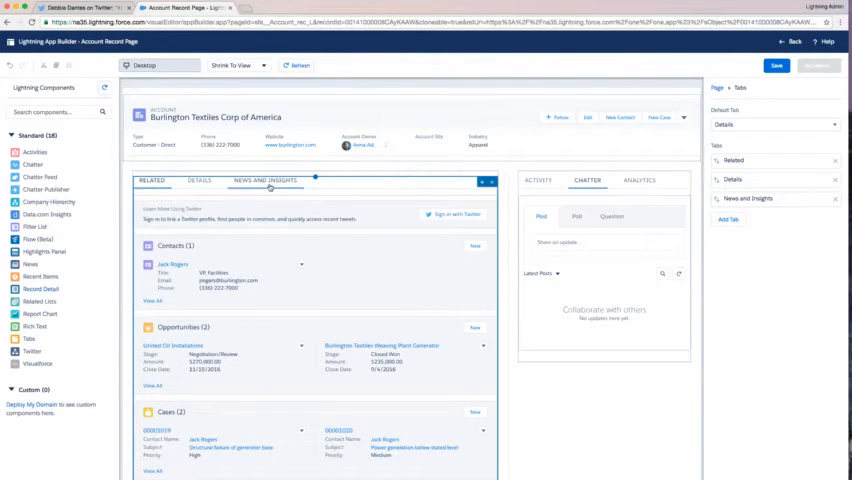
Move the News component into the News and Insights tab, then check the Details tab
click(267, 180)
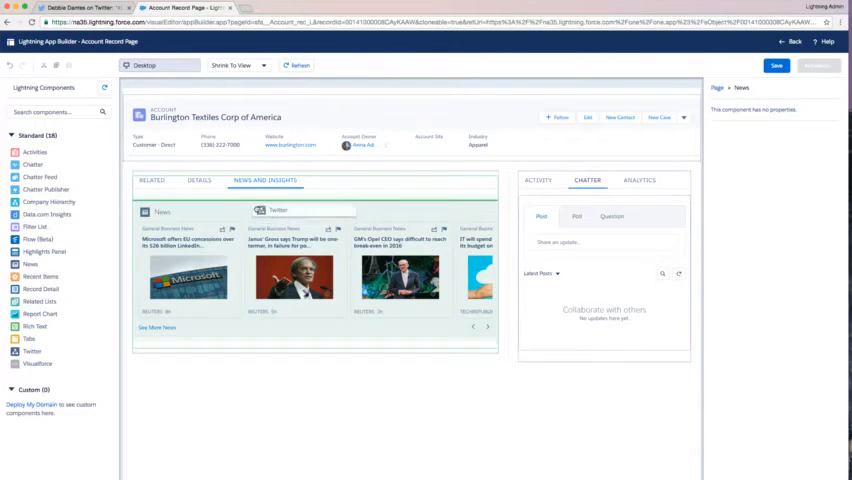
click(278, 210)
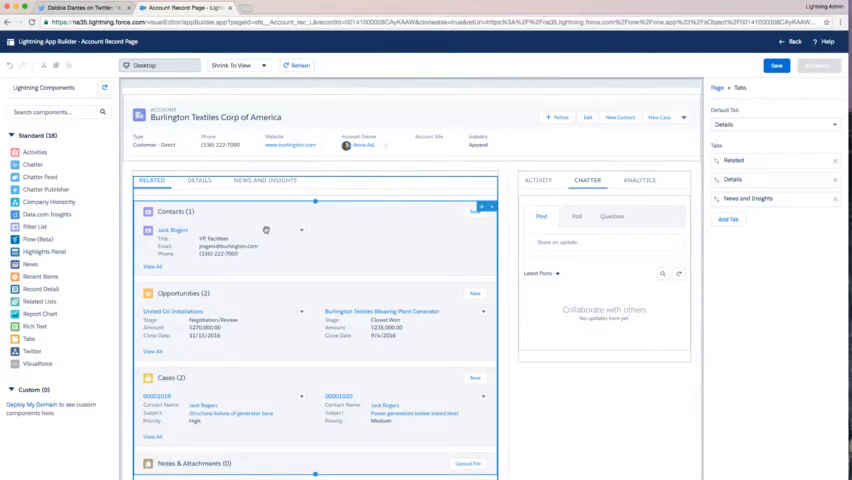
click(200, 181)
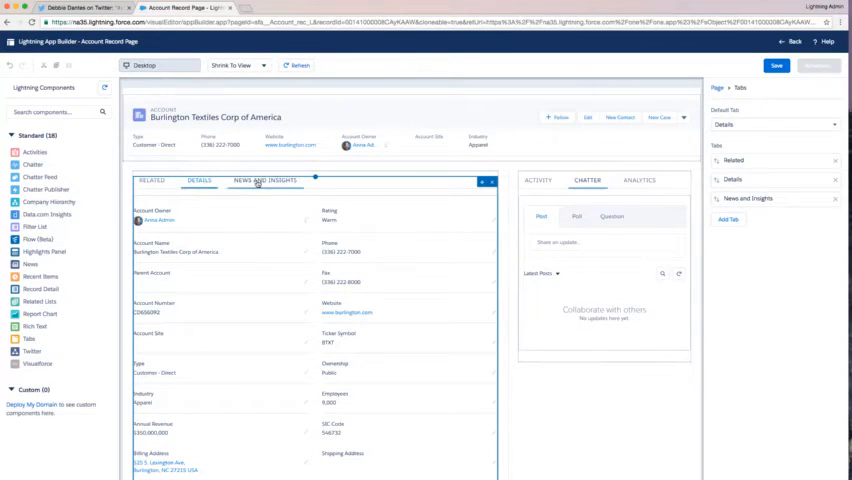
click(267, 181)
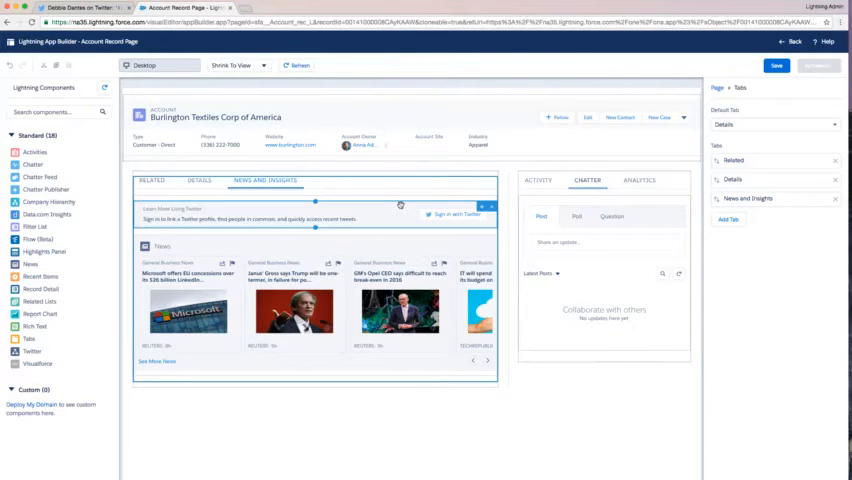
click(199, 180)
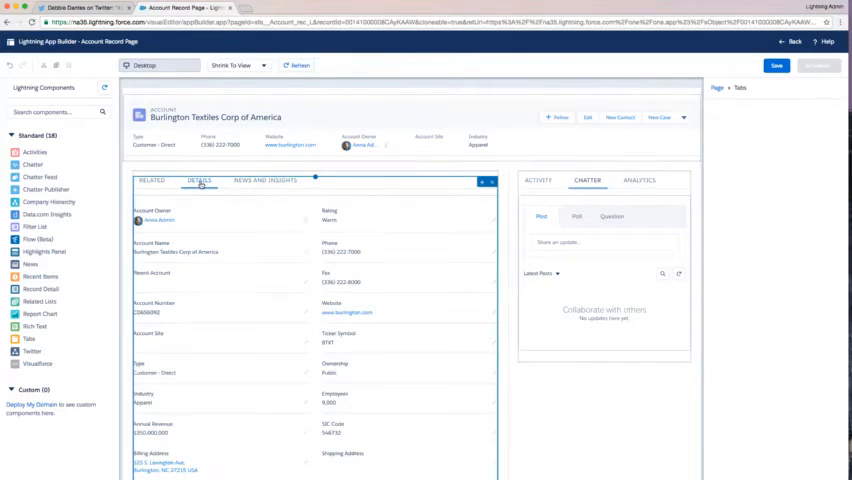
Review the chart in the Analytics tab and save the account record page
click(638, 180)
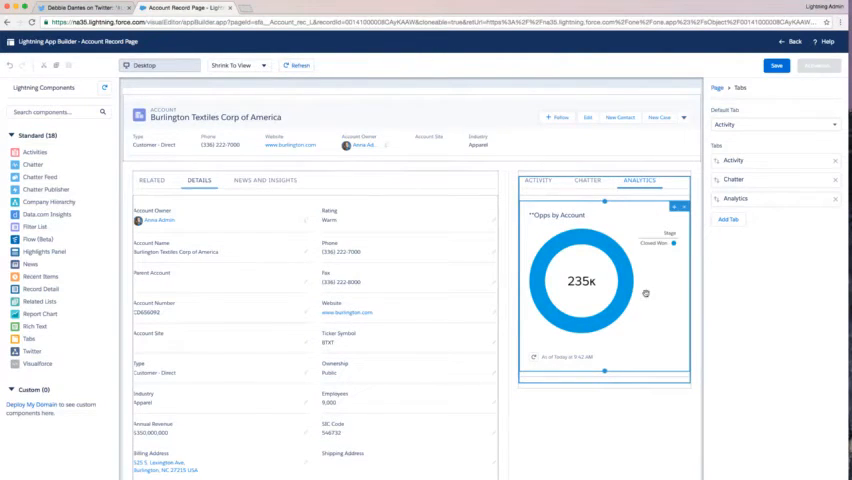
click(600, 290)
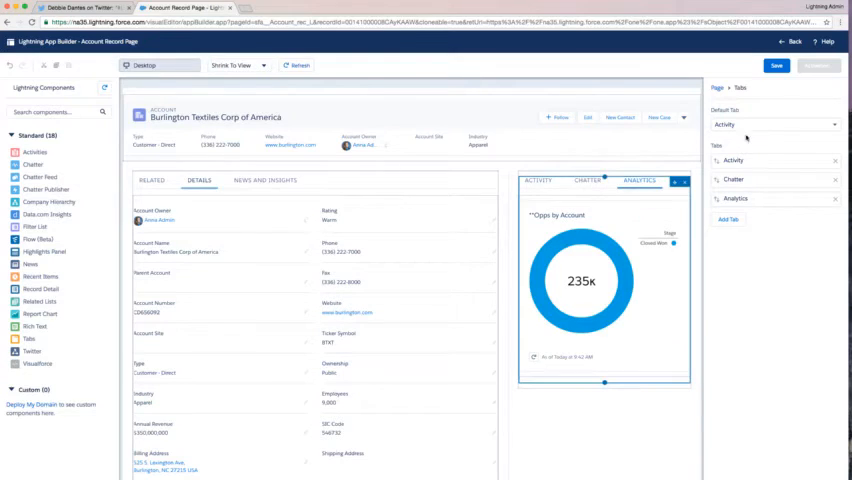
click(777, 65)
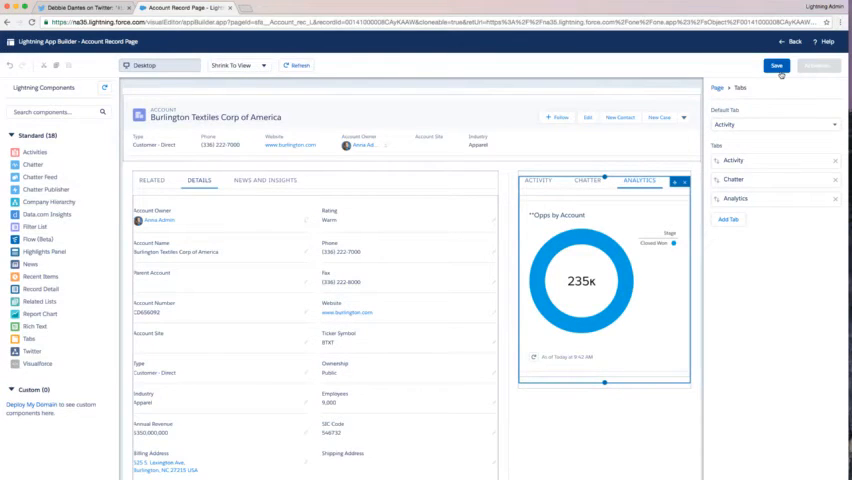